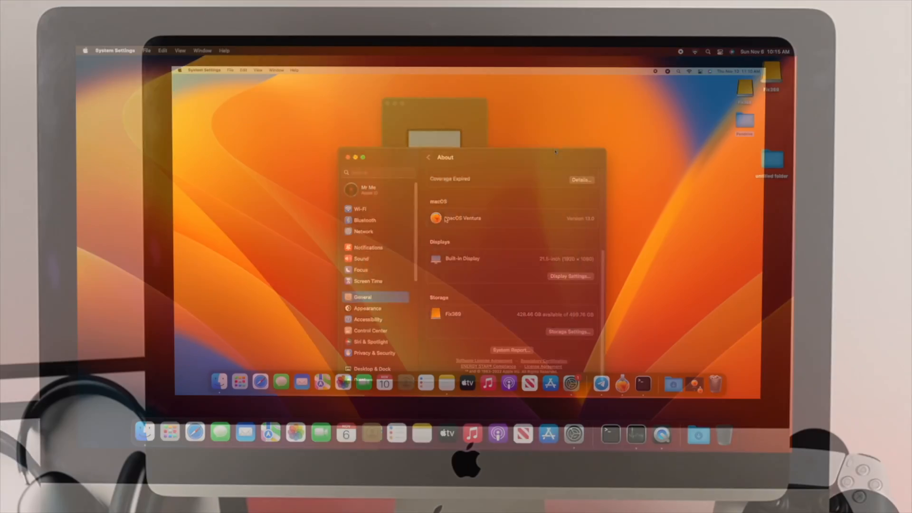
- Close the System Settings About window to return to the empty Finder desktop
click(365, 220)
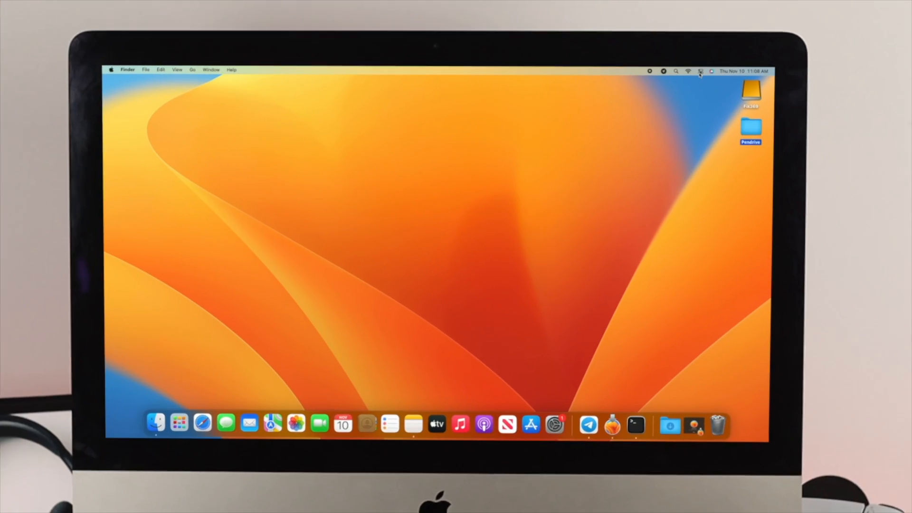
- Open the Bluetooth settings page via Control Center's Bluetooth options
click(700, 70)
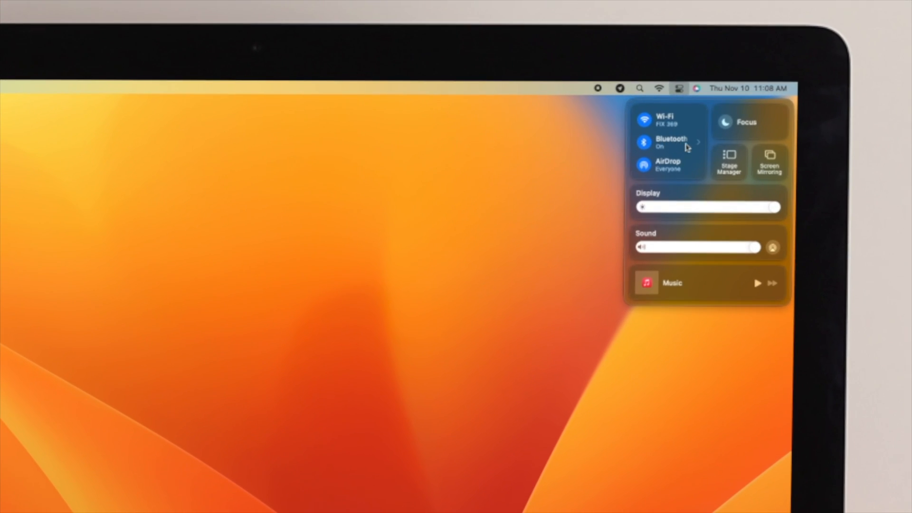
click(670, 142)
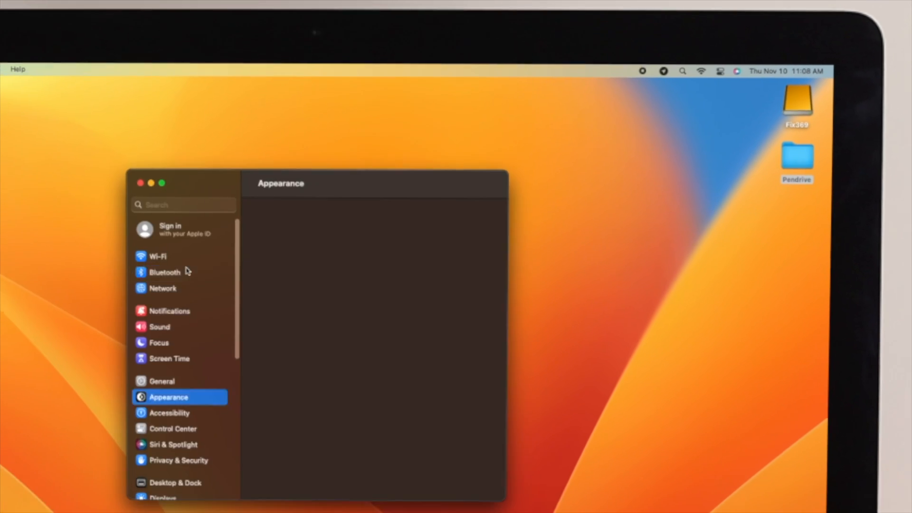
click(165, 272)
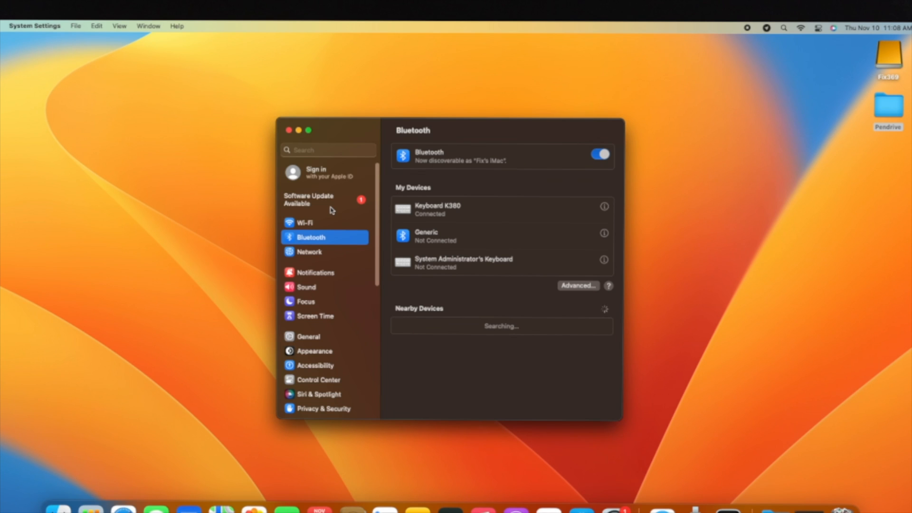
mouse_move(602, 173)
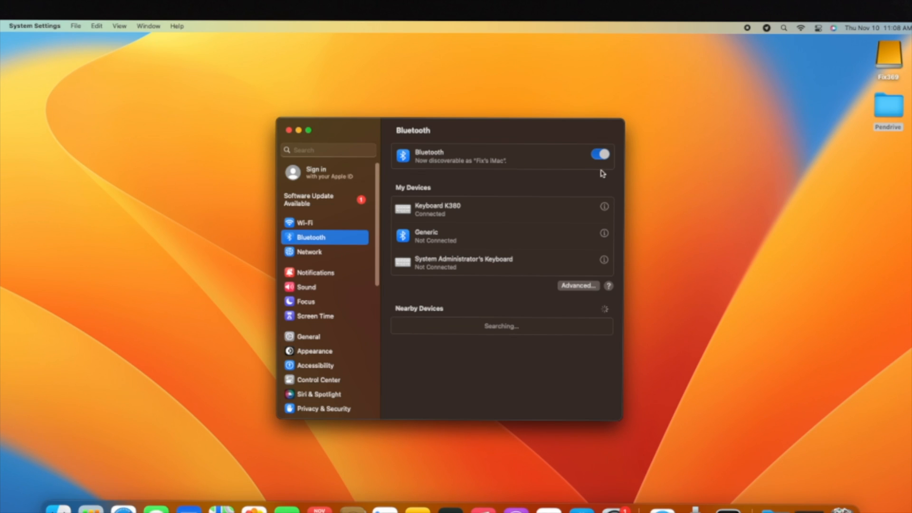
- Turn Bluetooth off and back on so AirPods Max appear nearby
click(600, 153)
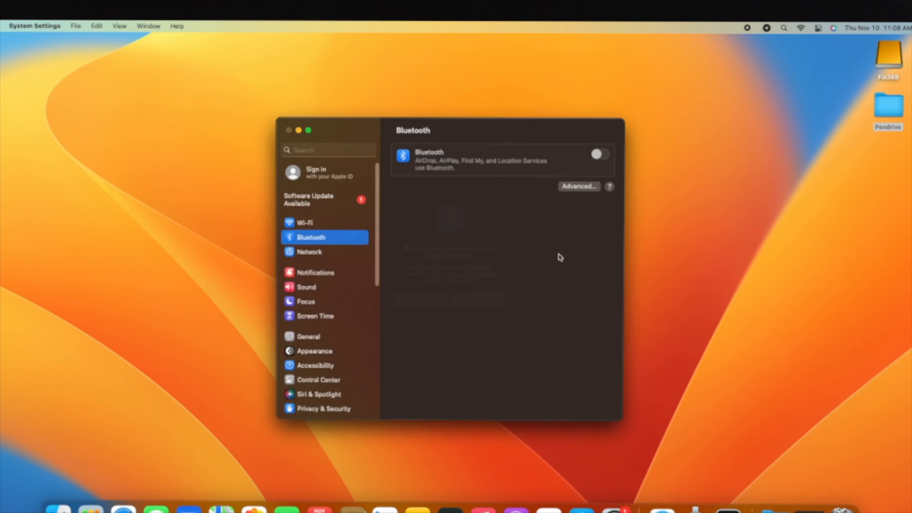
click(600, 155)
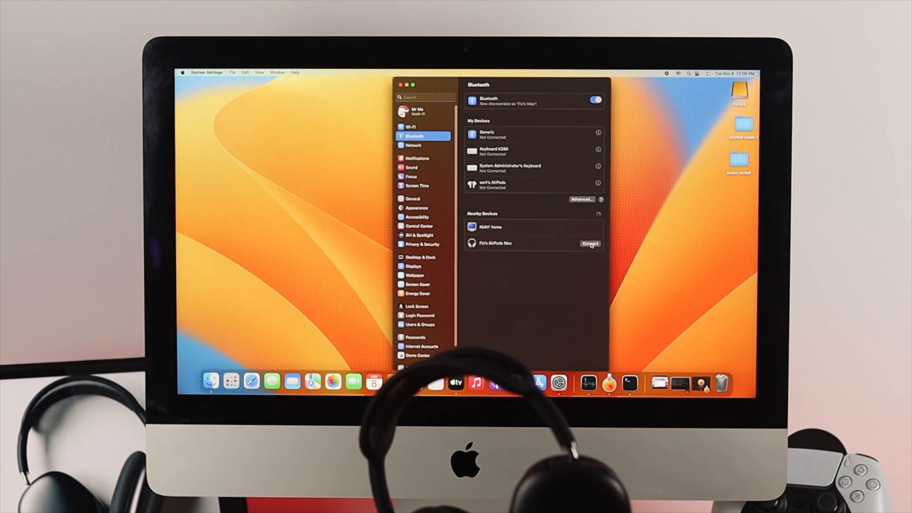
- Connect the AirPods Max listed under Nearby Devices
click(588, 244)
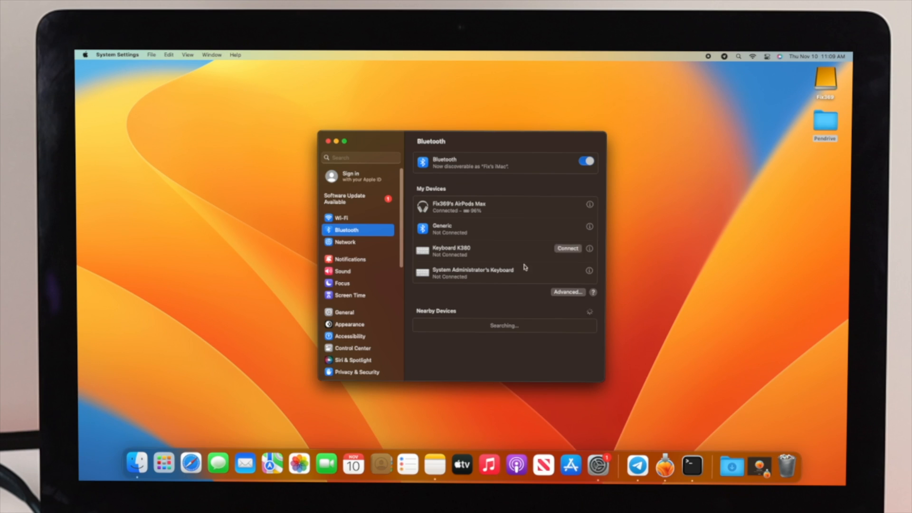
- Turn off Automatic head detection in the AirPods Max settings page
click(588, 205)
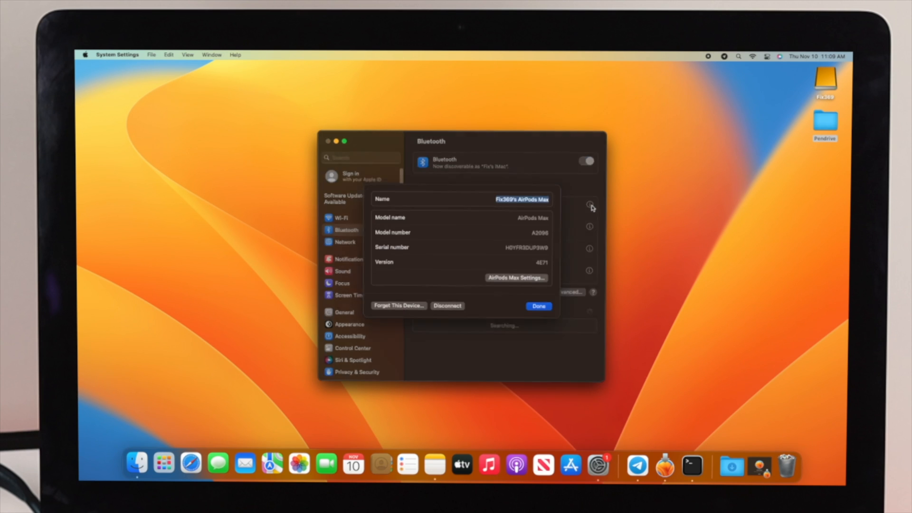
click(537, 305)
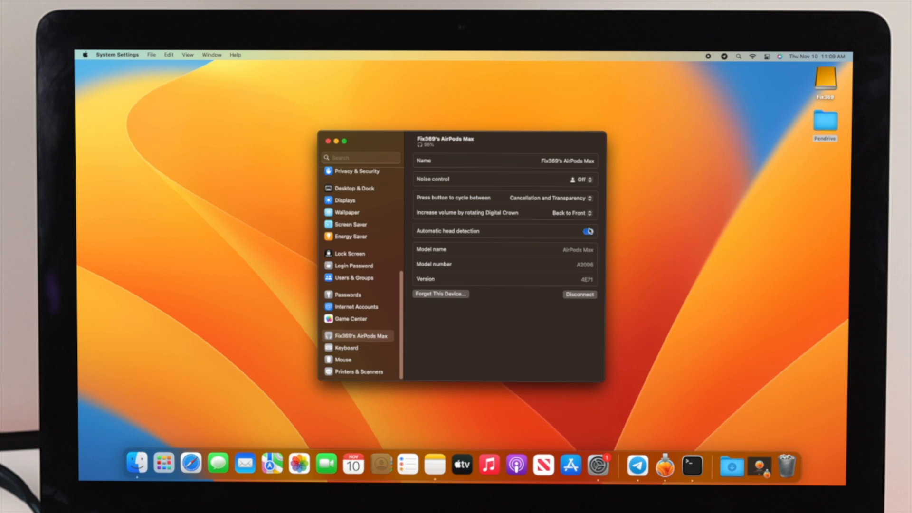
click(588, 231)
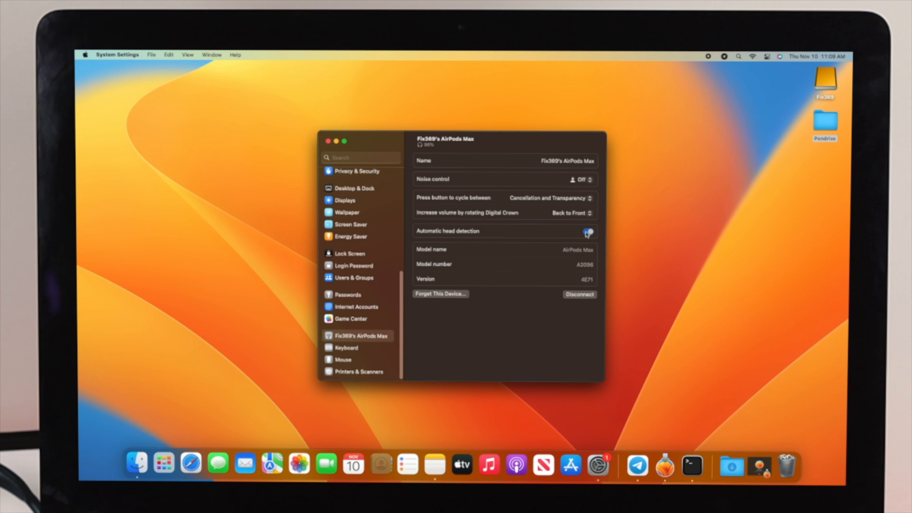
click(587, 231)
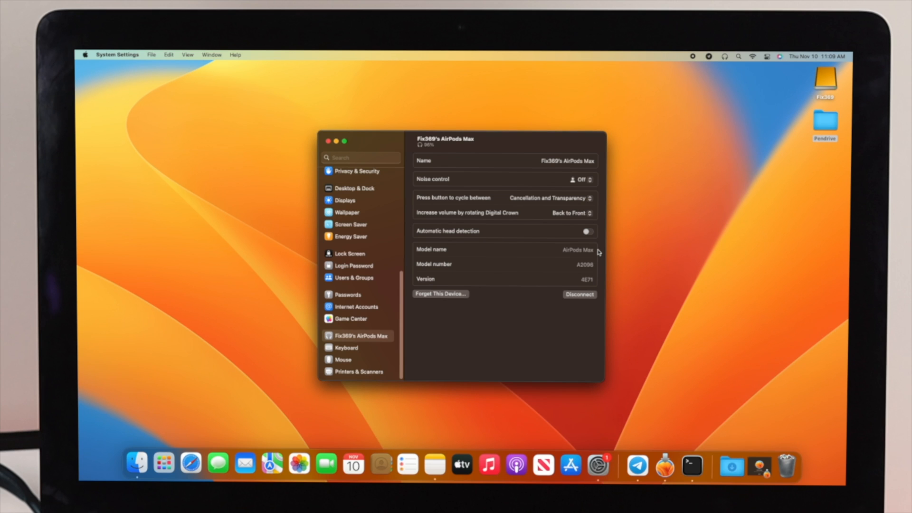
mouse_move(342, 145)
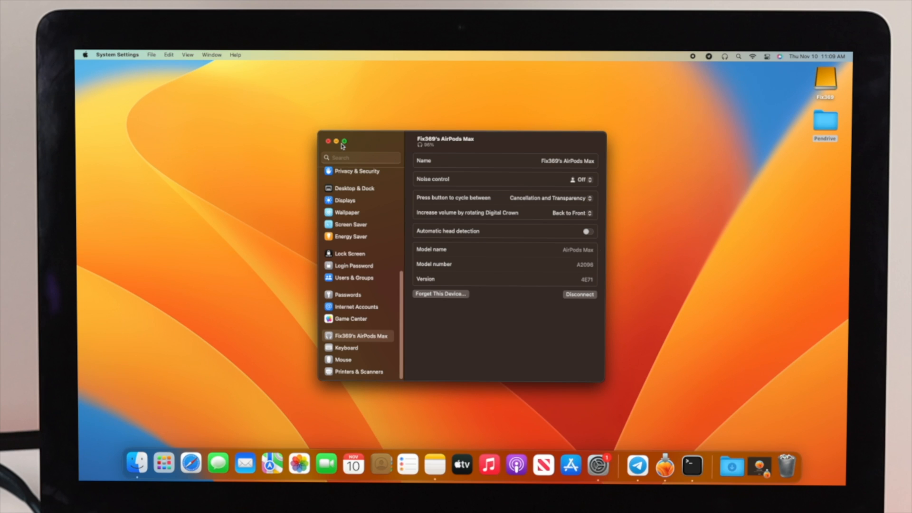
mouse_move(446, 244)
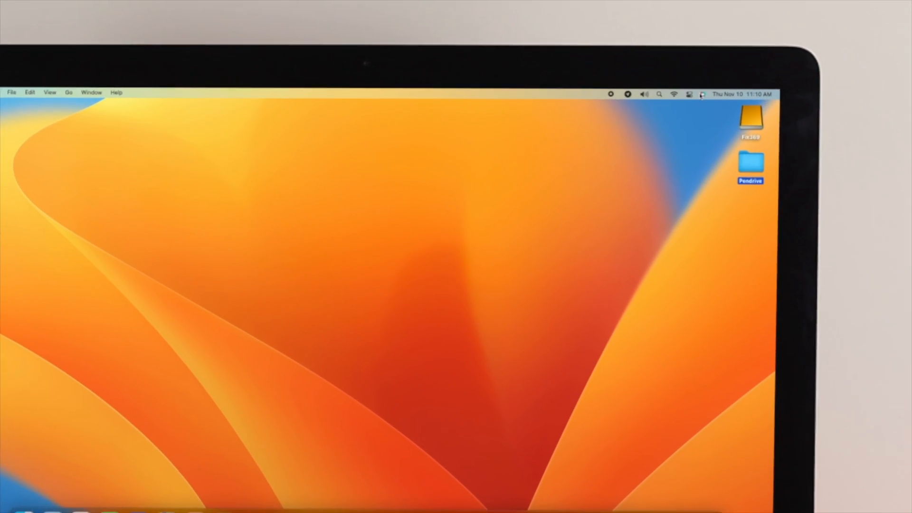
- Reopen Bluetooth Settings from the menu bar and connect the AirPods Max
click(692, 97)
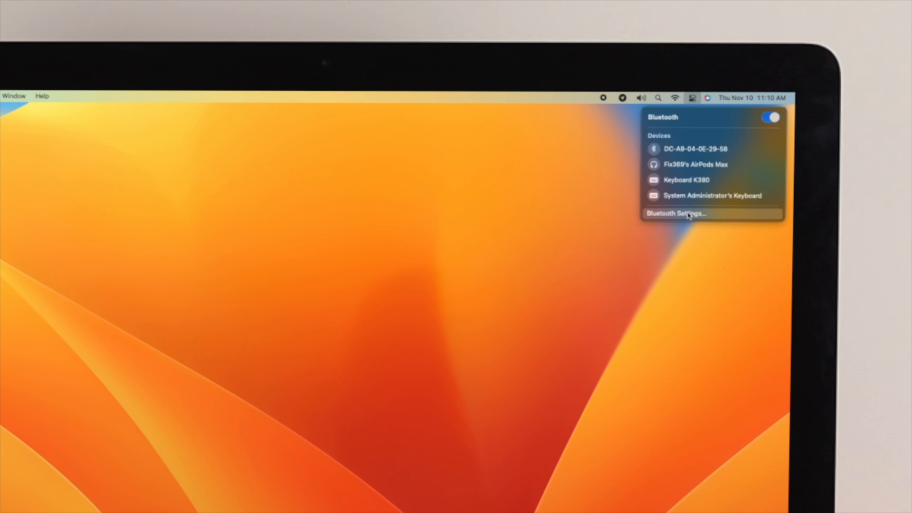
click(675, 213)
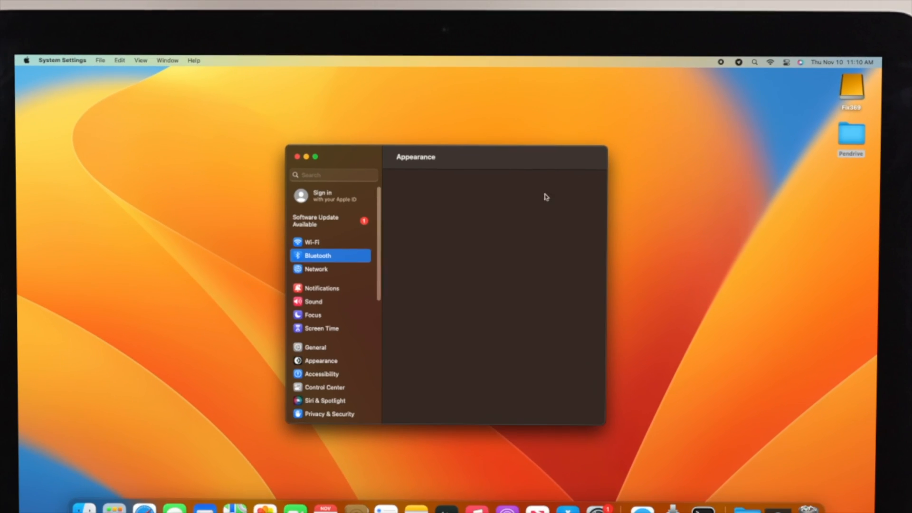
click(317, 256)
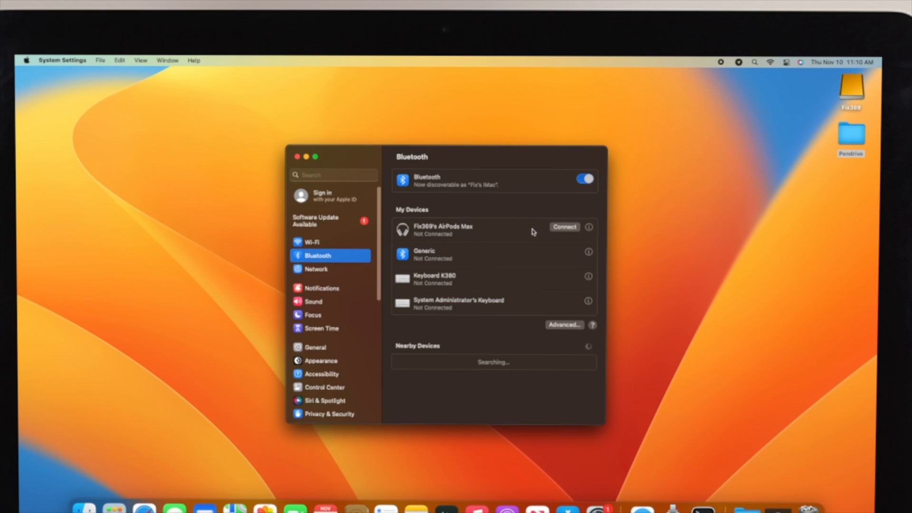
click(564, 227)
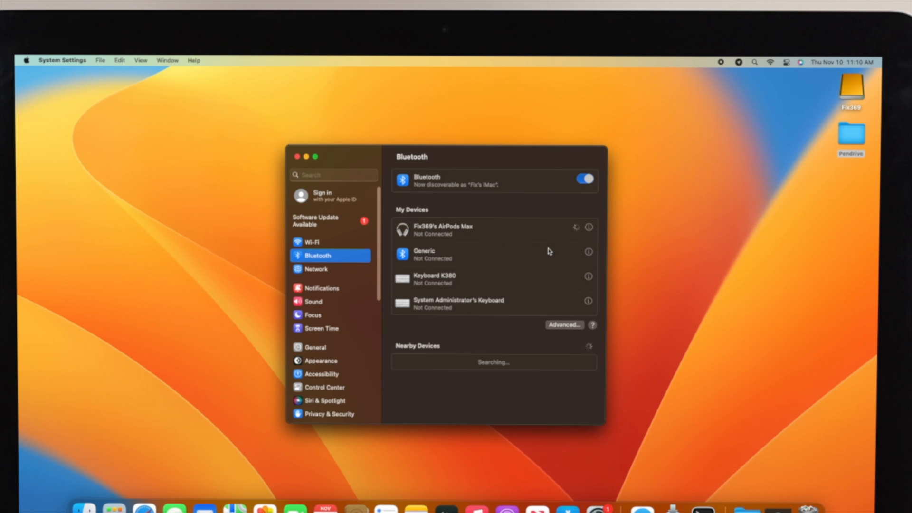